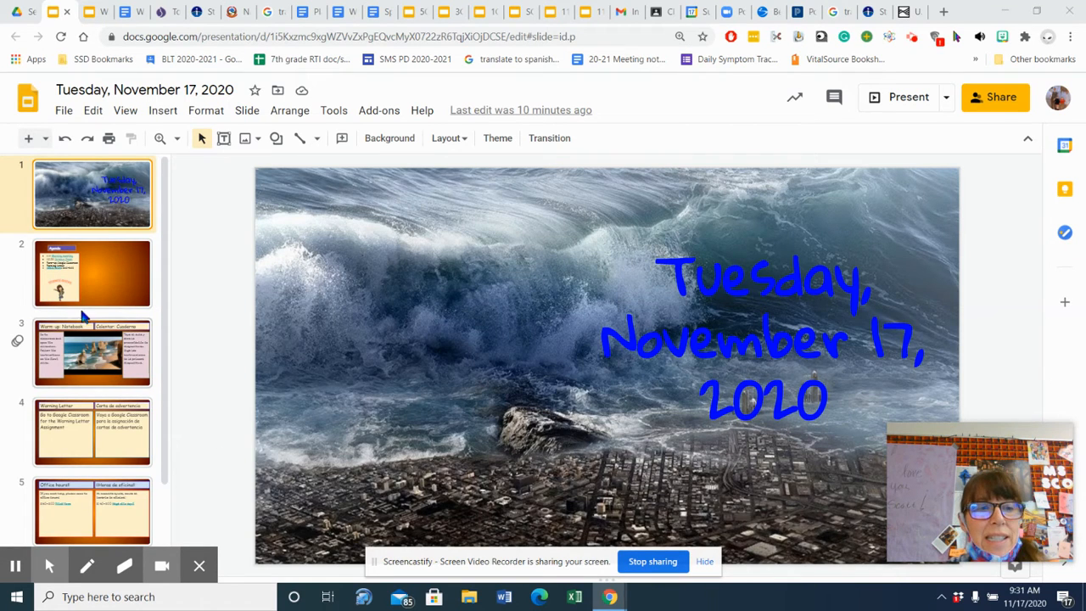
Step: Show the agenda slide, then switch to the Weathering, erosion and deposition warm-up slideshow
{"action": "left_click", "coordinate": [92, 273]}
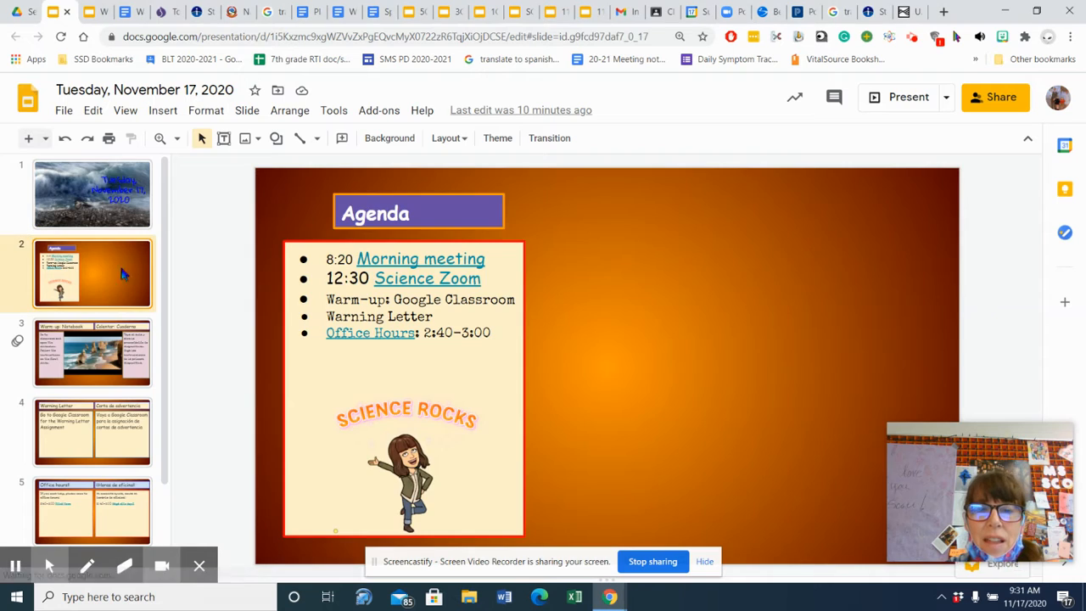
{"action": "left_click", "coordinate": [91, 354]}
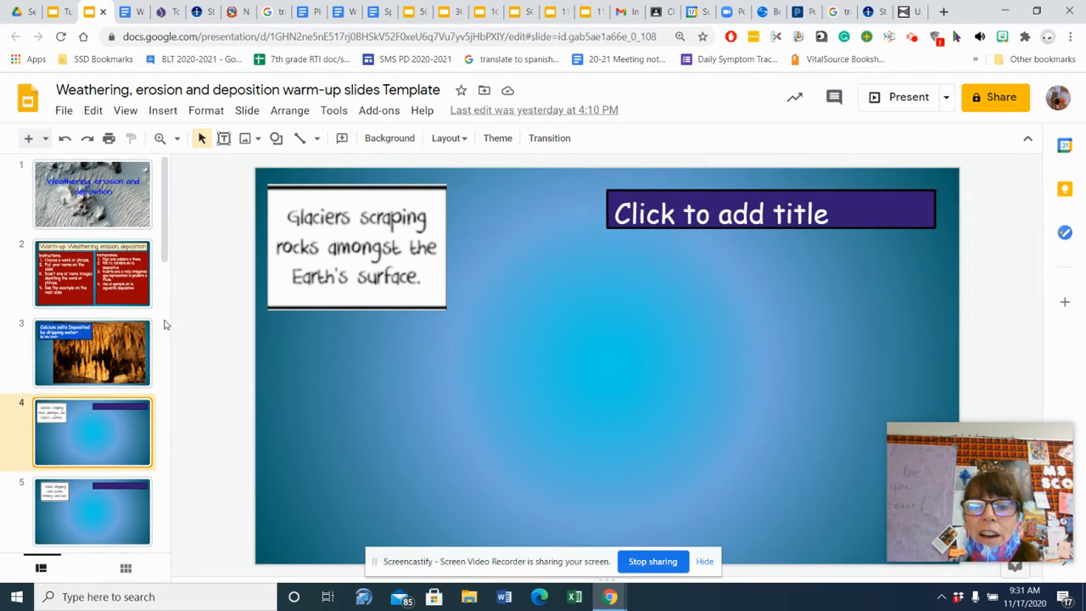
Step: Page through the title, glaciers and waves prompts, ending on the calcium salts cave slide
{"action": "left_click", "coordinate": [92, 193]}
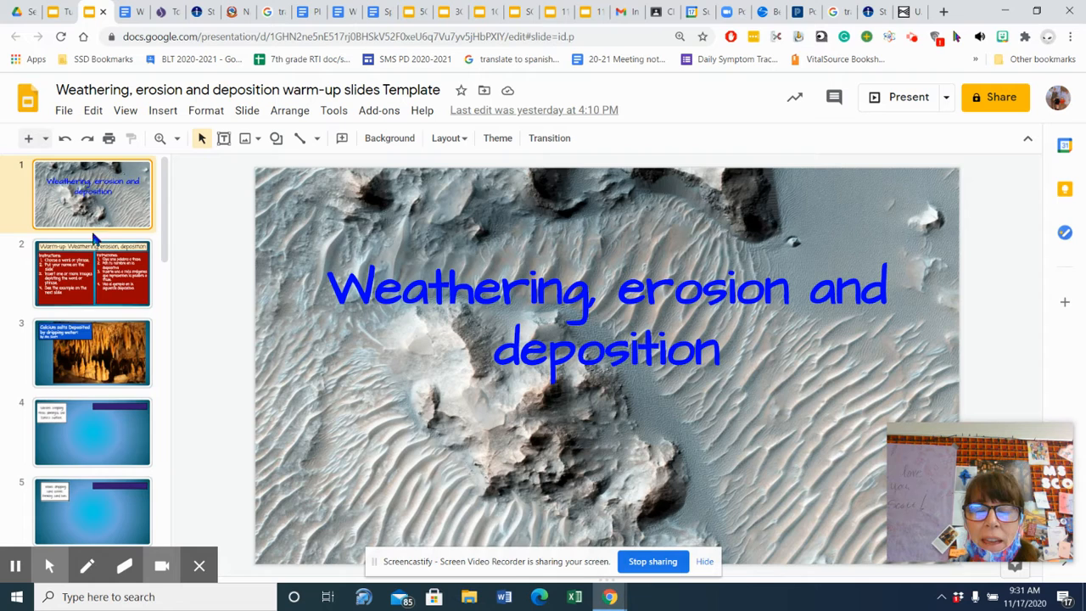
{"action": "left_click", "coordinate": [92, 273]}
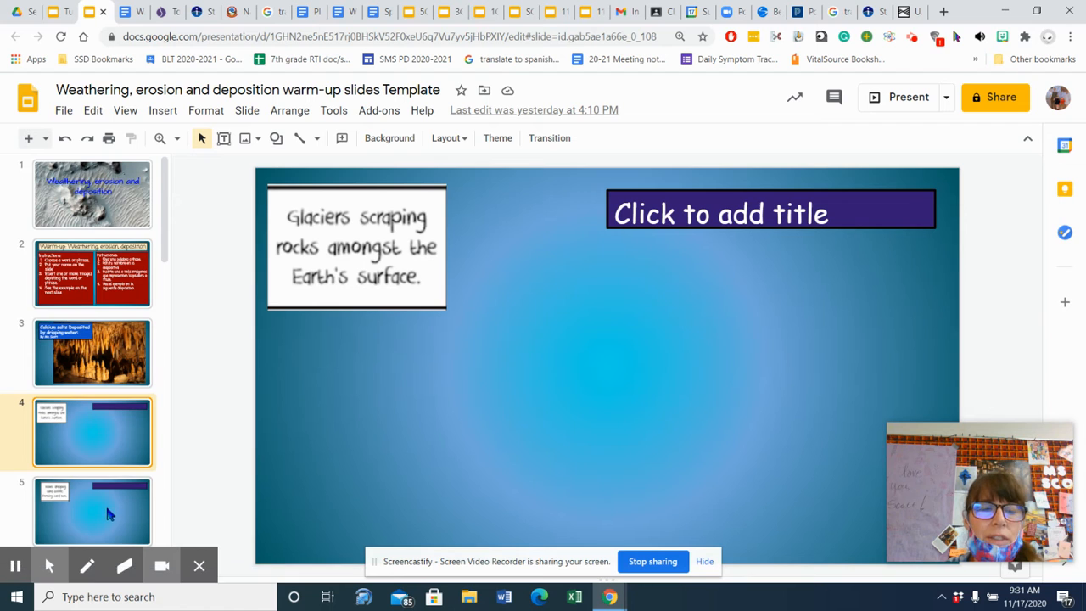
{"action": "left_click", "coordinate": [92, 509]}
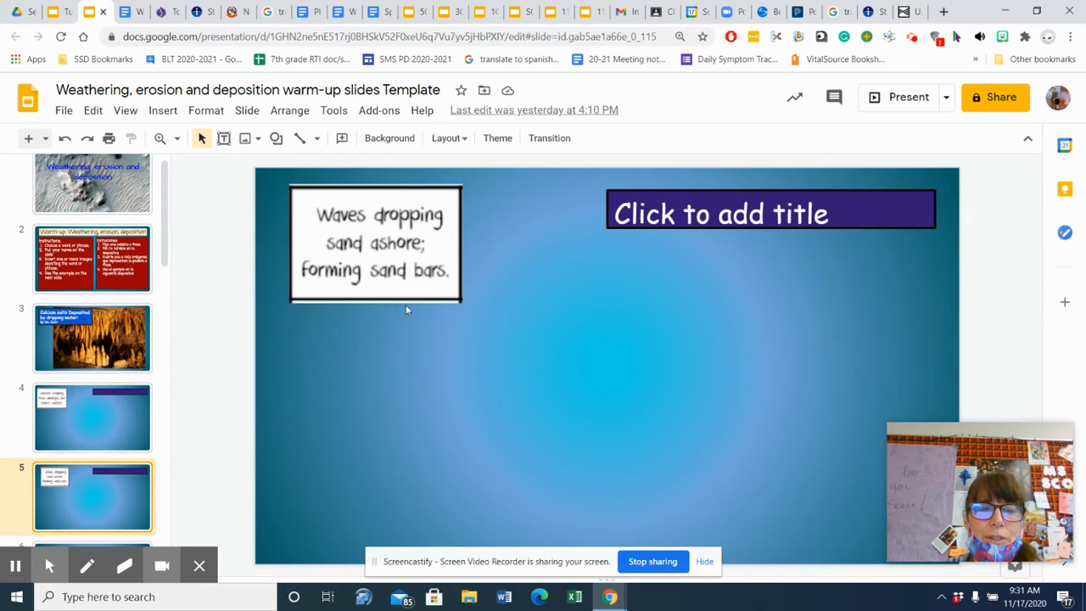
{"action": "scroll", "scroll_direction": "down", "scroll_amount": 3}
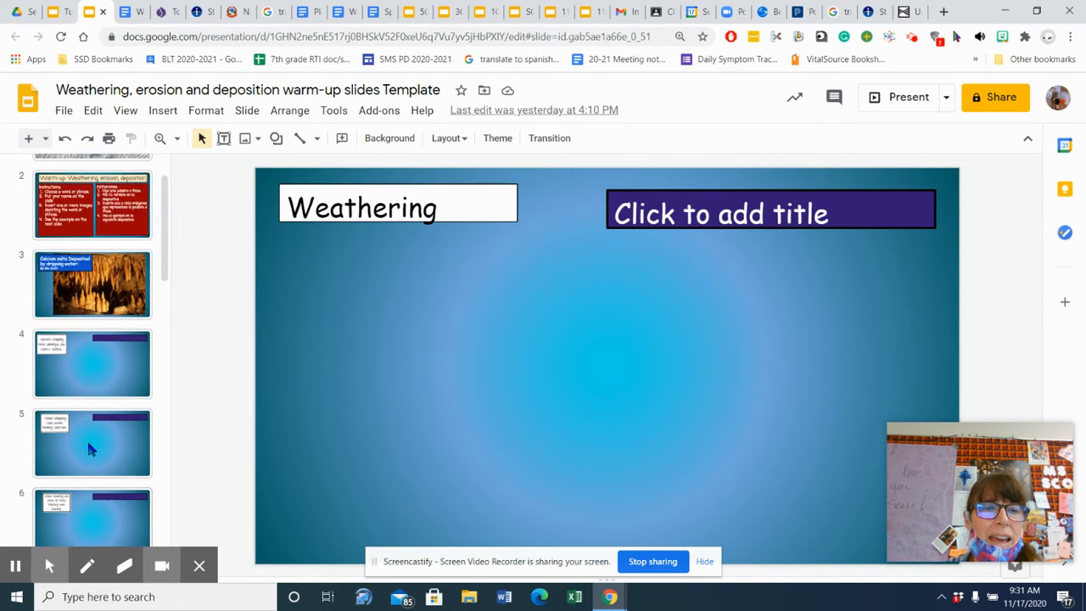
{"action": "left_click", "coordinate": [92, 285]}
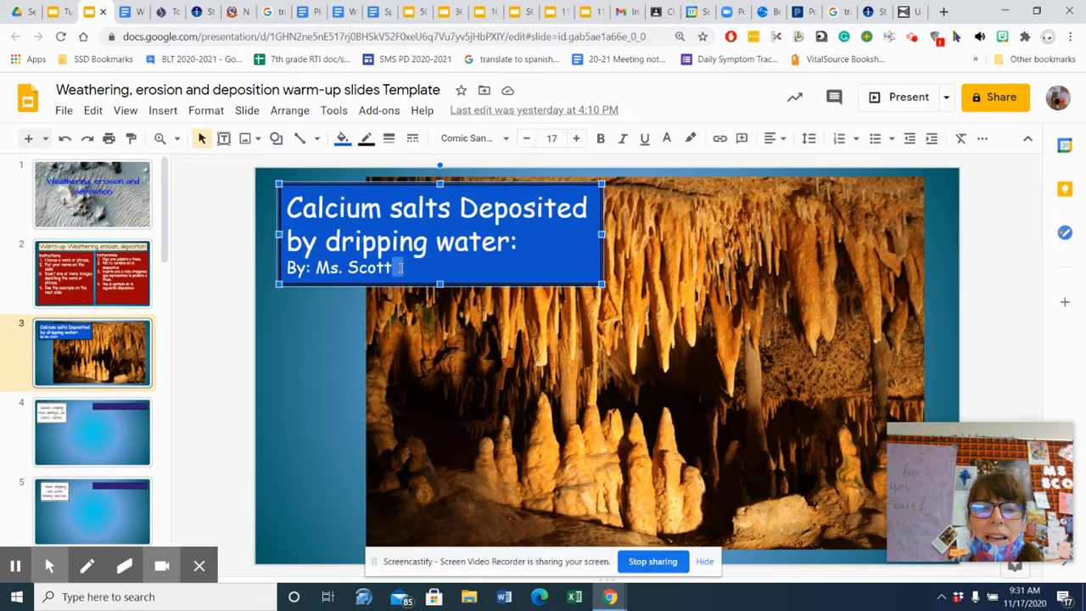
{"action": "mouse_move", "coordinate": [692, 283]}
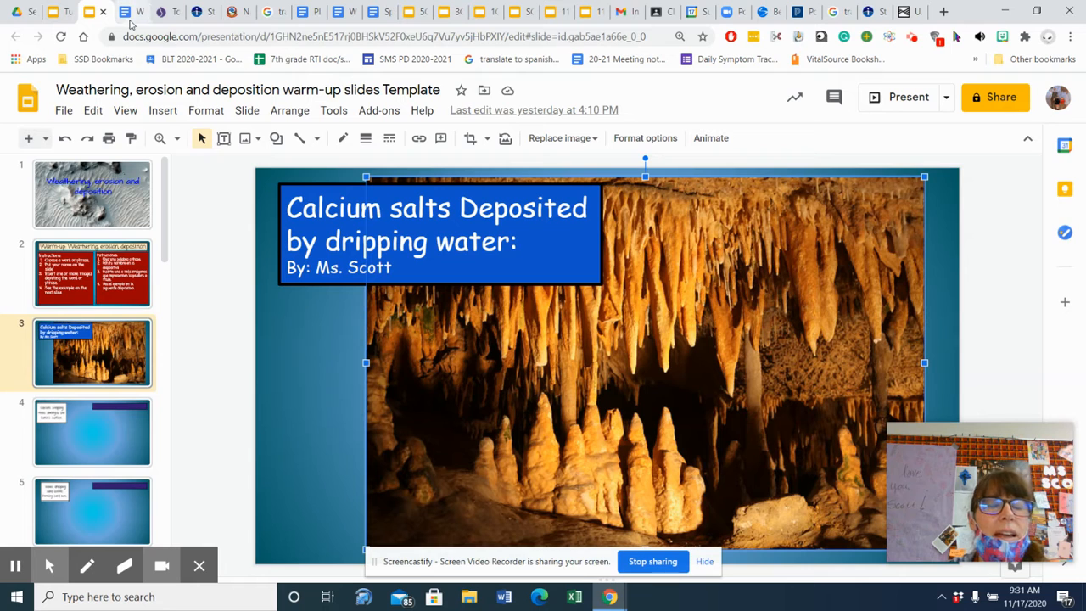
Step: Switch to the 'Warning Letter- Plate Tectonics' Google Docs document
{"action": "left_click", "coordinate": [95, 14]}
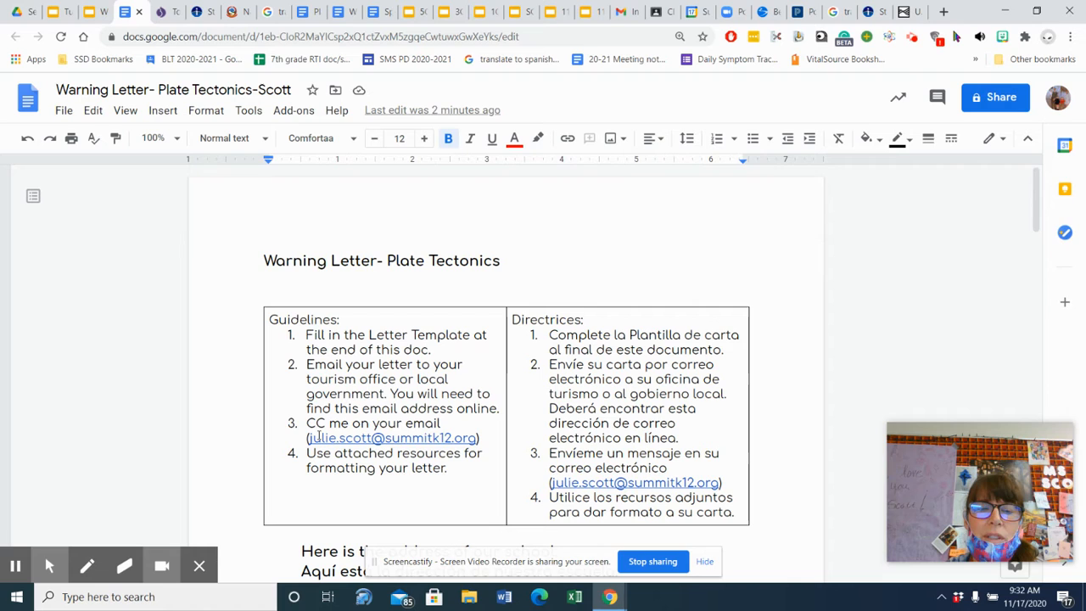
{"action": "mouse_move", "coordinate": [394, 424]}
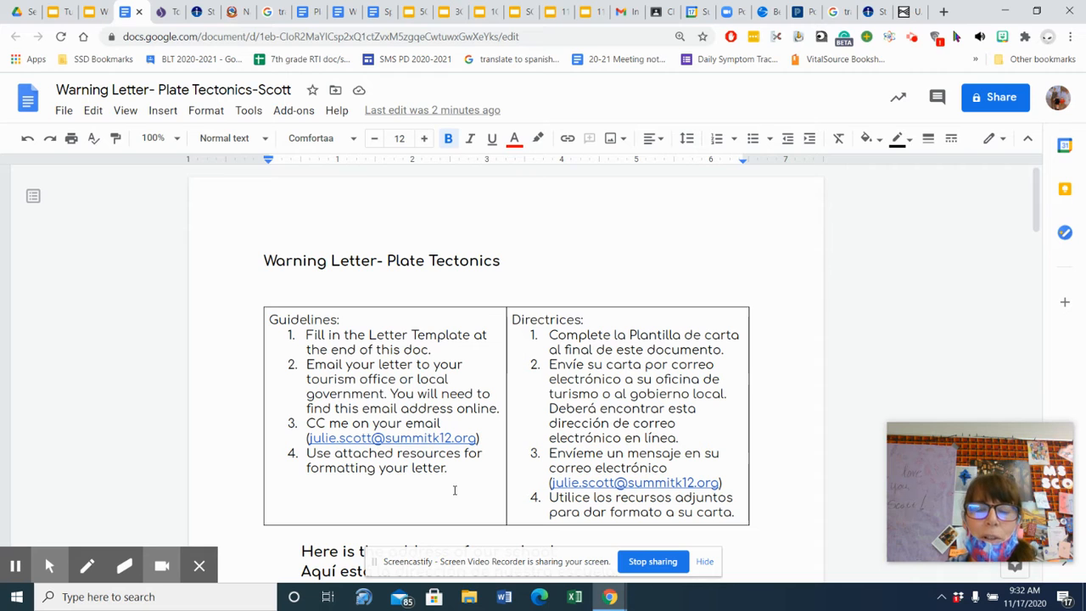
Step: View the International Tourism office Directory from the useful resources, then return to the letter
{"action": "scroll", "scroll_direction": "down", "scroll_amount": 3}
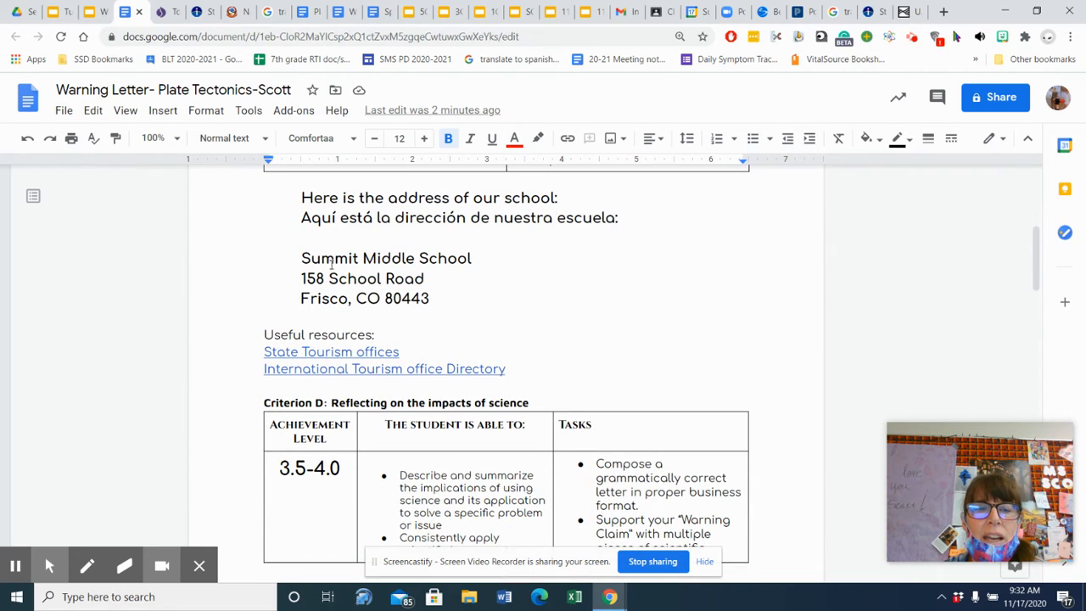
{"action": "mouse_move", "coordinate": [332, 351]}
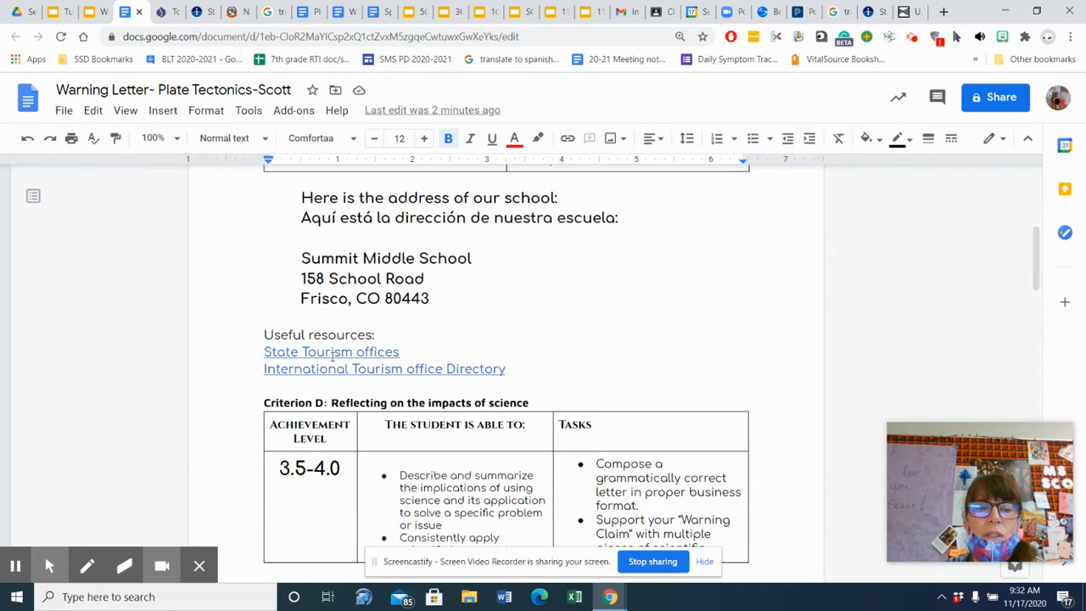
{"action": "left_click", "coordinate": [331, 352]}
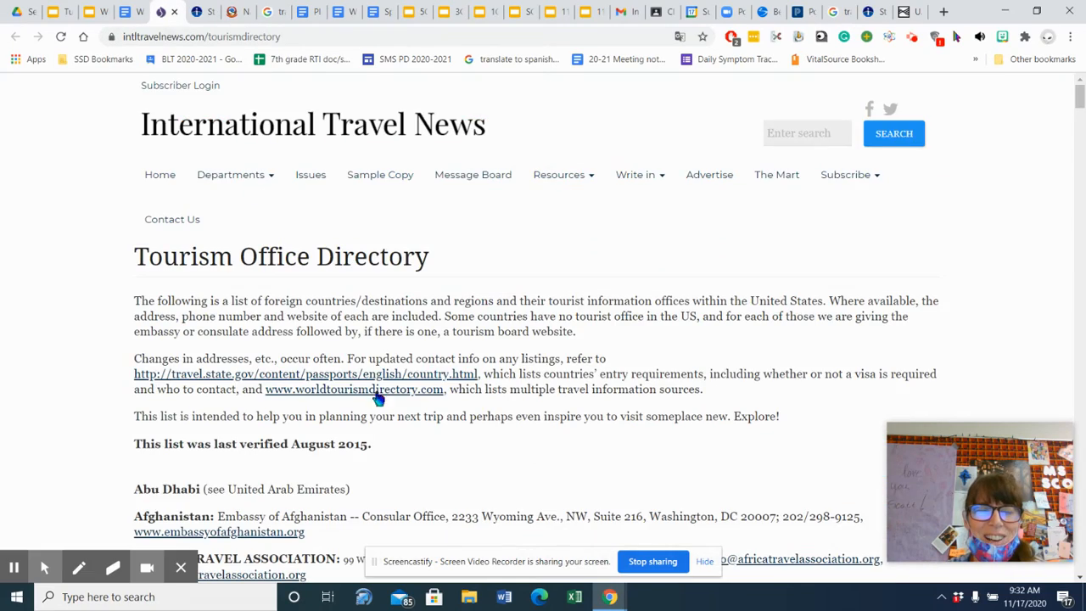
{"action": "scroll", "scroll_direction": "down", "scroll_amount": 3}
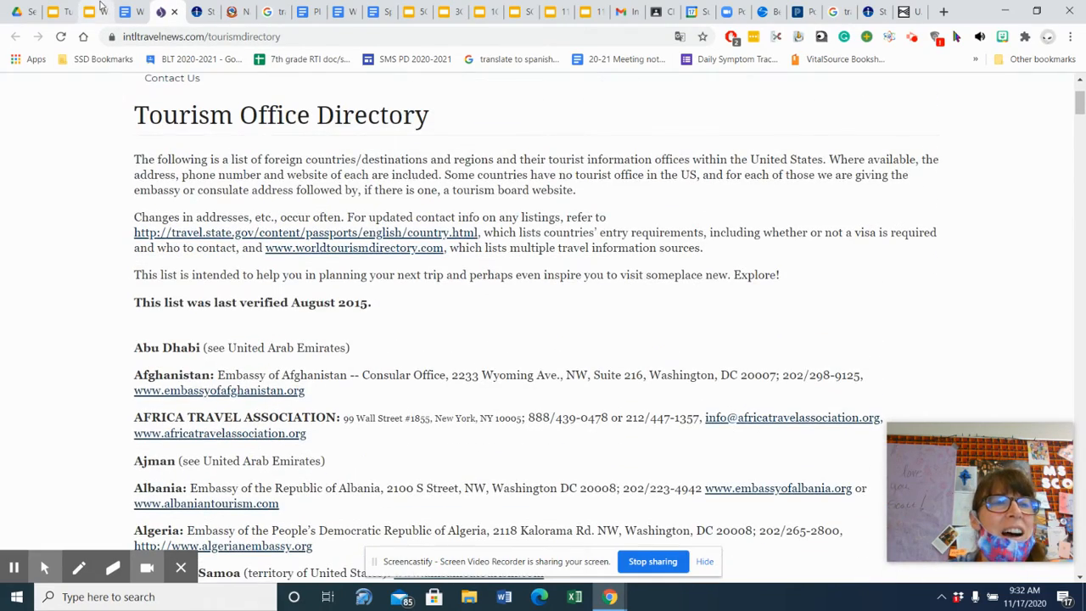
{"action": "left_click", "coordinate": [88, 14]}
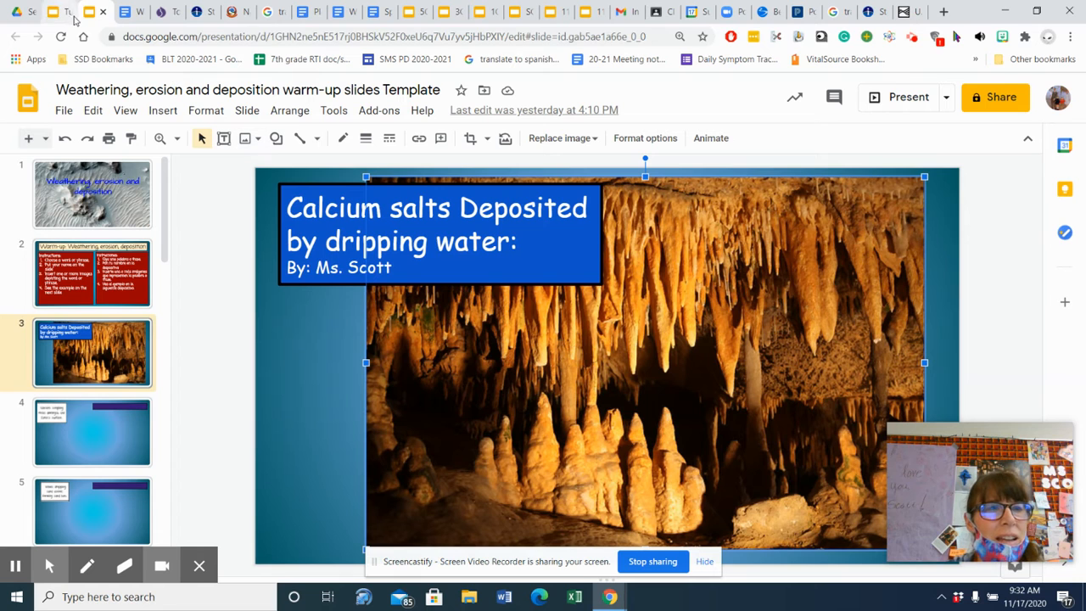
{"action": "left_click", "coordinate": [98, 14]}
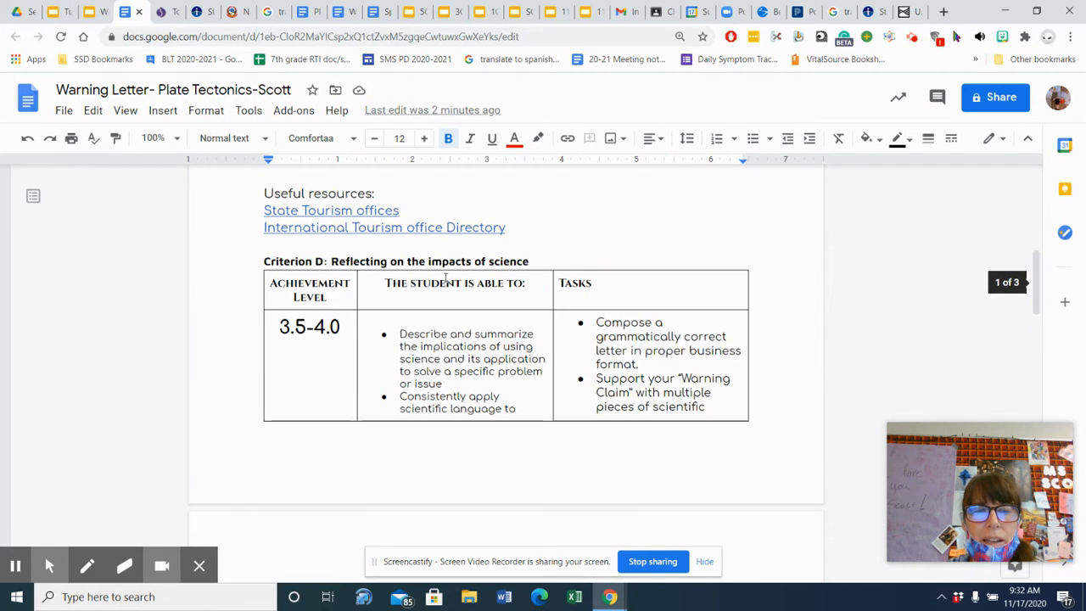
Step: Scroll down to the business letter template with date, address, warning and signature placeholders
{"action": "scroll", "scroll_direction": "down", "scroll_amount": 3}
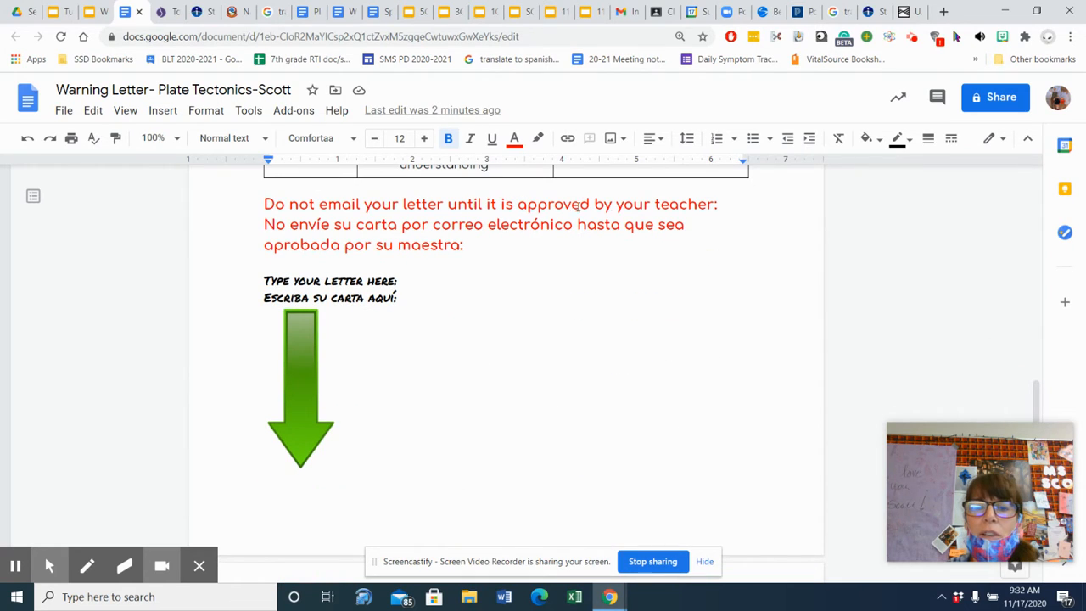
{"action": "scroll", "scroll_direction": "down", "scroll_amount": 3}
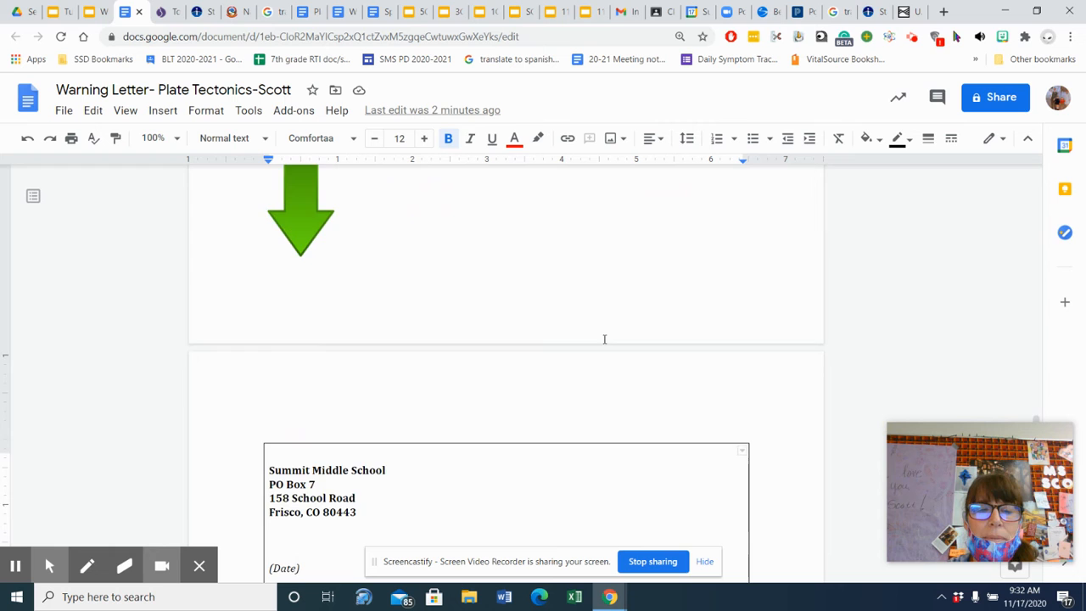
{"action": "scroll", "scroll_direction": "down", "scroll_amount": 3}
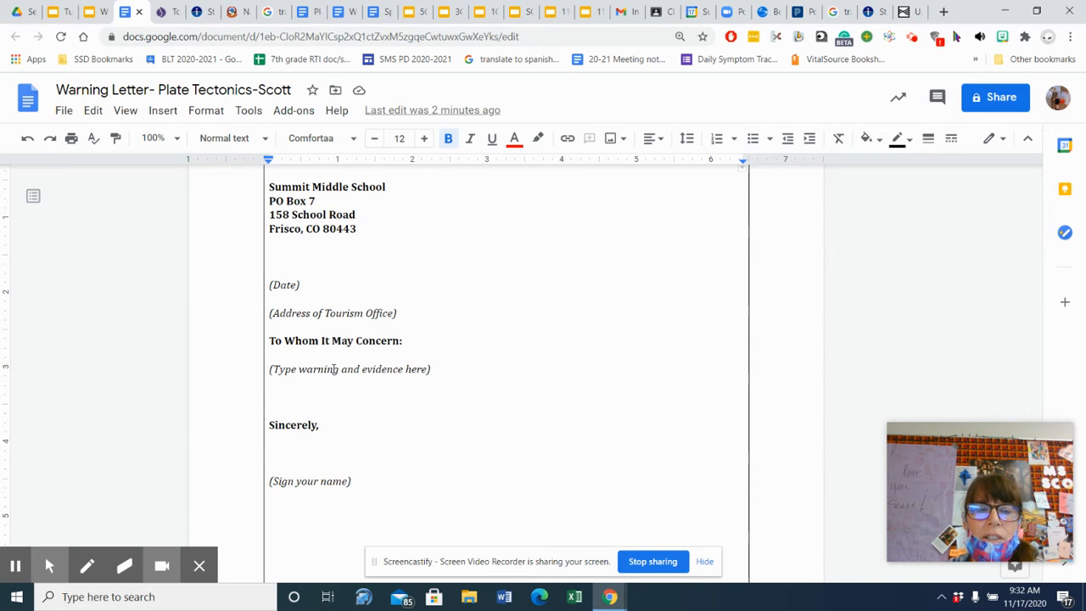
{"action": "mouse_move", "coordinate": [443, 355]}
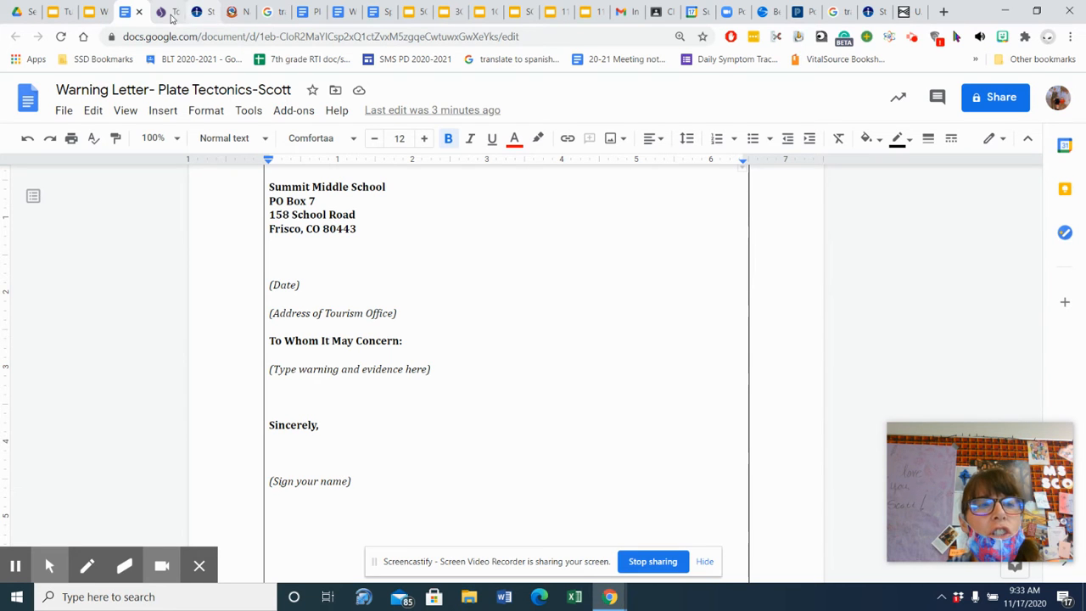
{"action": "mouse_move", "coordinate": [227, 12]}
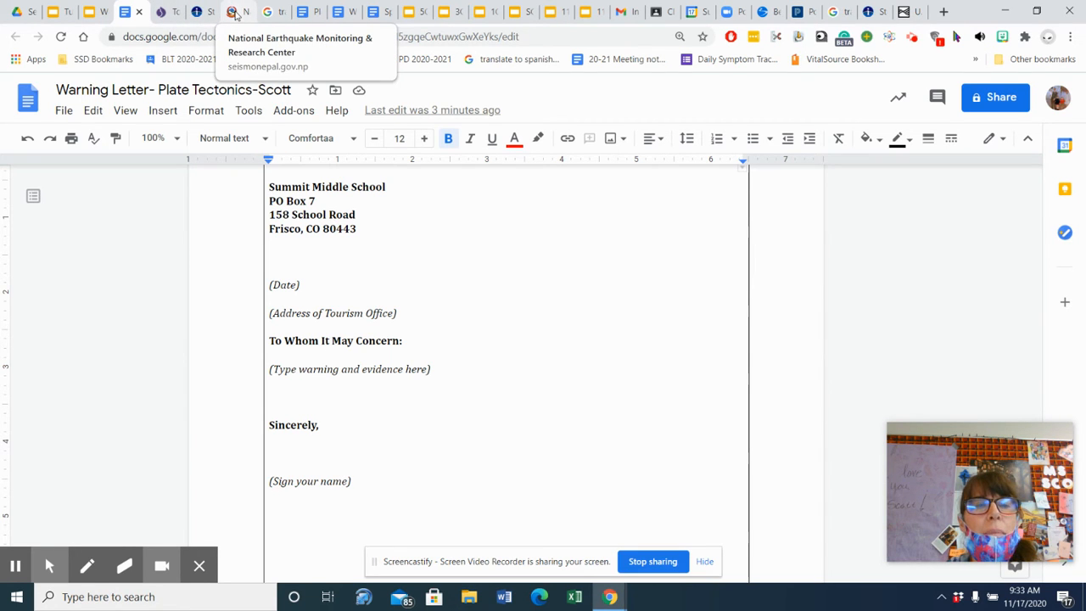
Step: Review the Nepal Earthquakes - 2020 table of magnitudes and epicenters, then return to the letter
{"action": "left_click", "coordinate": [238, 14]}
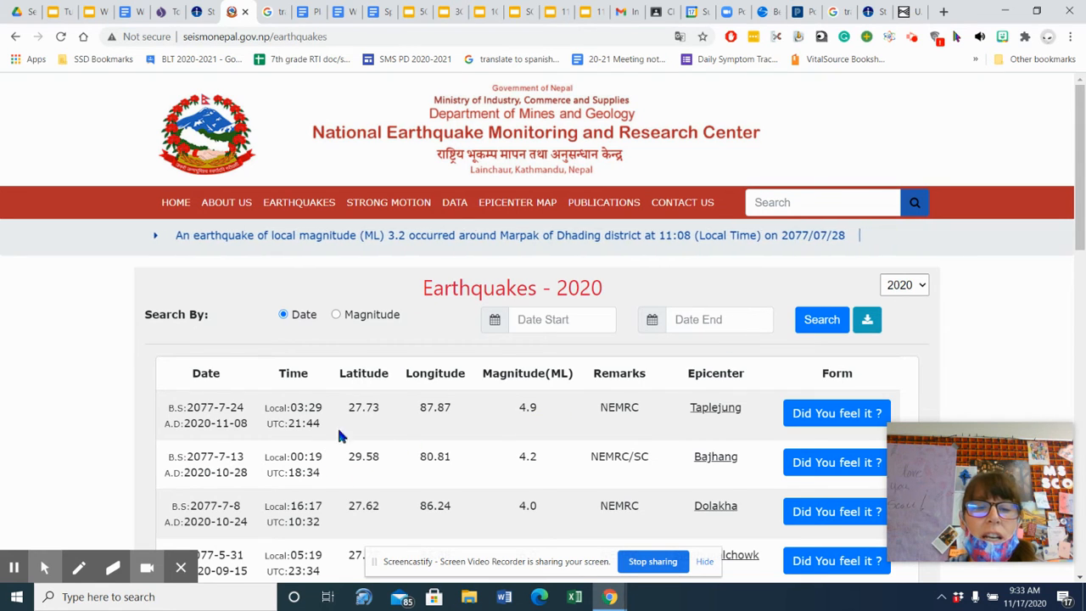
{"action": "scroll", "scroll_direction": "down", "scroll_amount": 3}
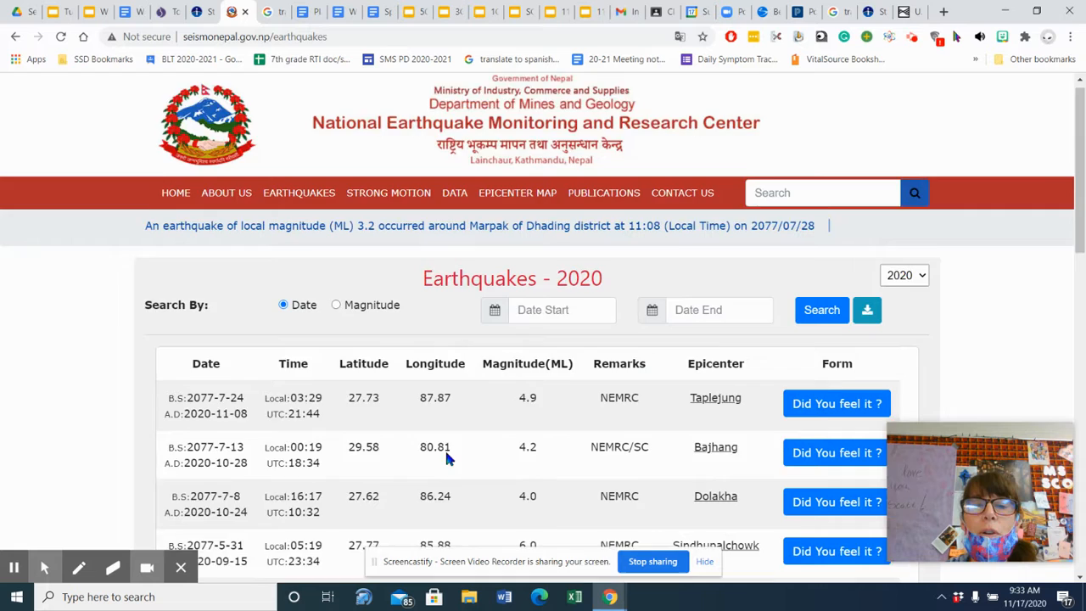
{"action": "scroll", "scroll_direction": "down", "scroll_amount": 3}
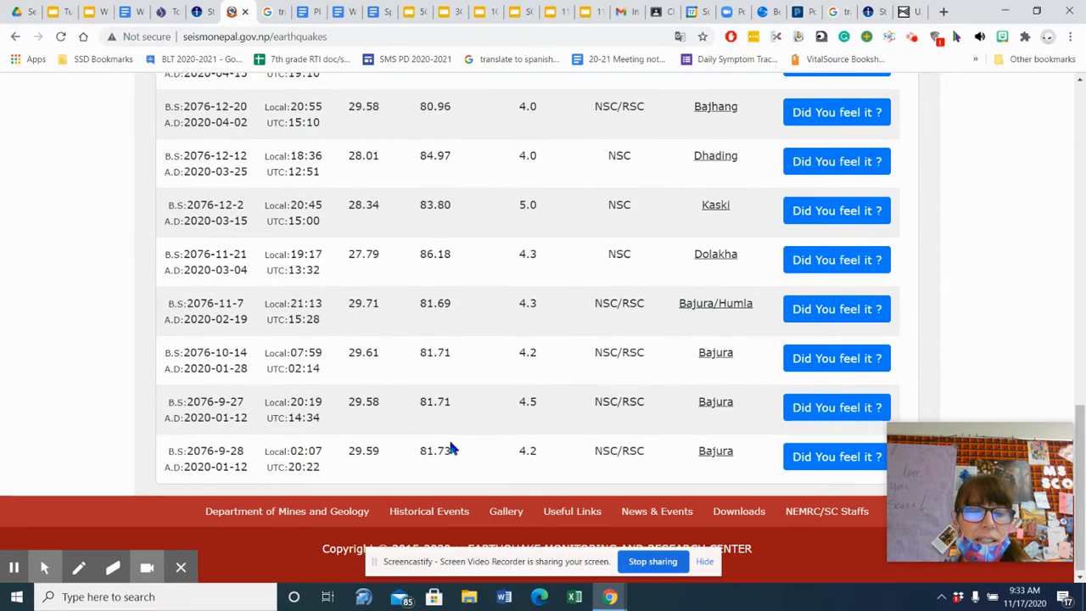
{"action": "mouse_move", "coordinate": [270, 472]}
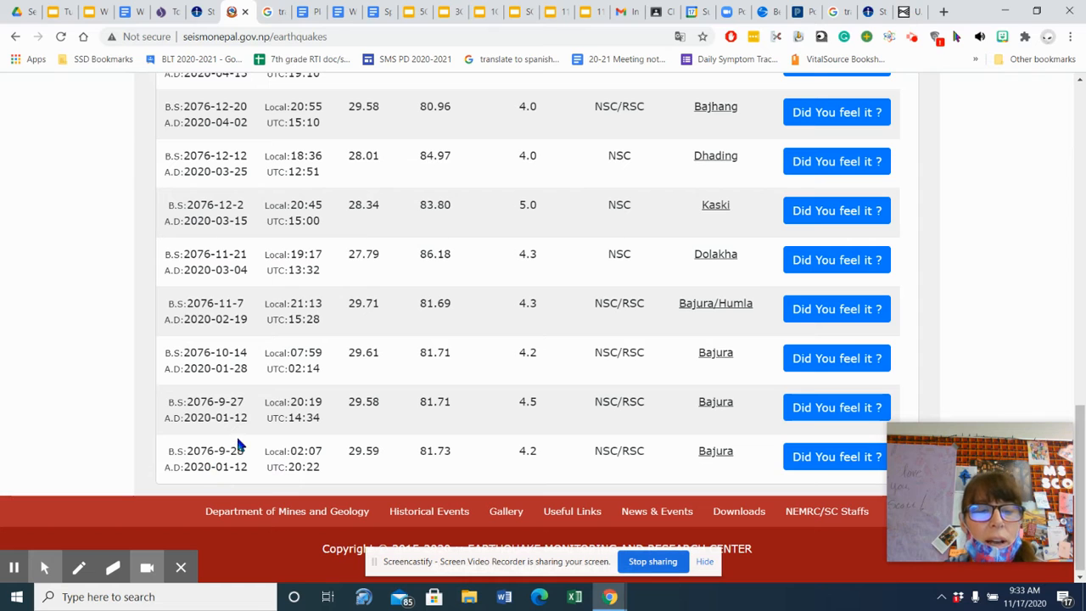
{"action": "scroll", "scroll_direction": "down", "scroll_amount": 3}
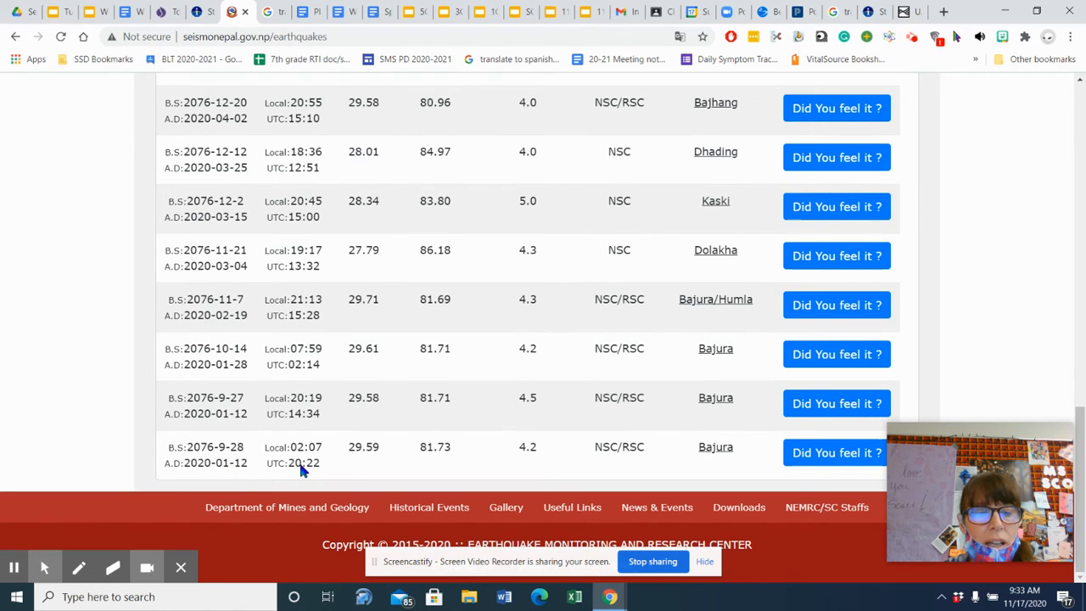
{"action": "mouse_move", "coordinate": [248, 421]}
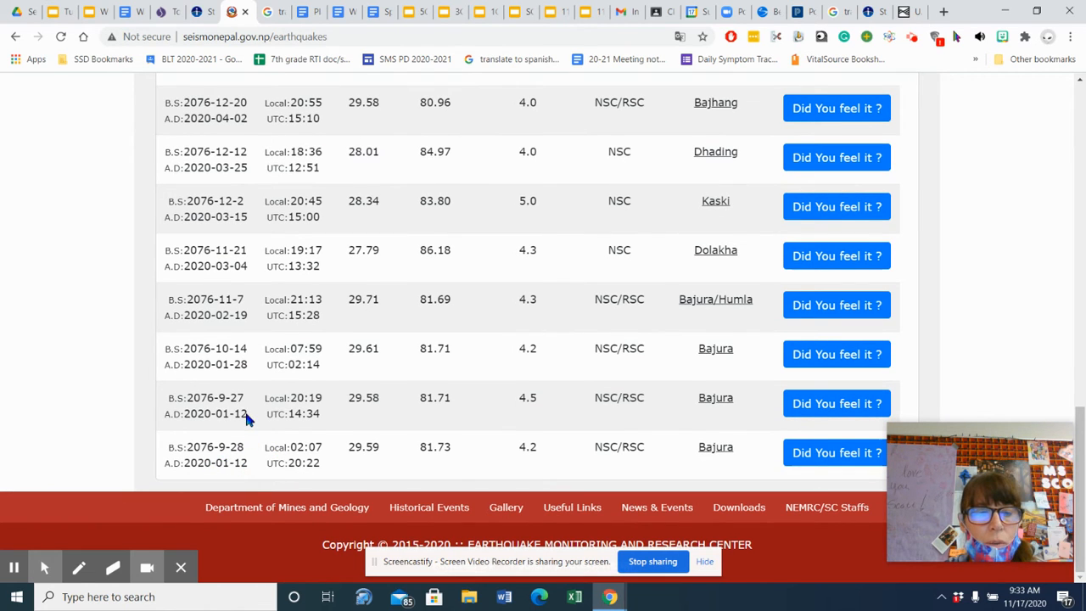
{"action": "mouse_move", "coordinate": [255, 397]}
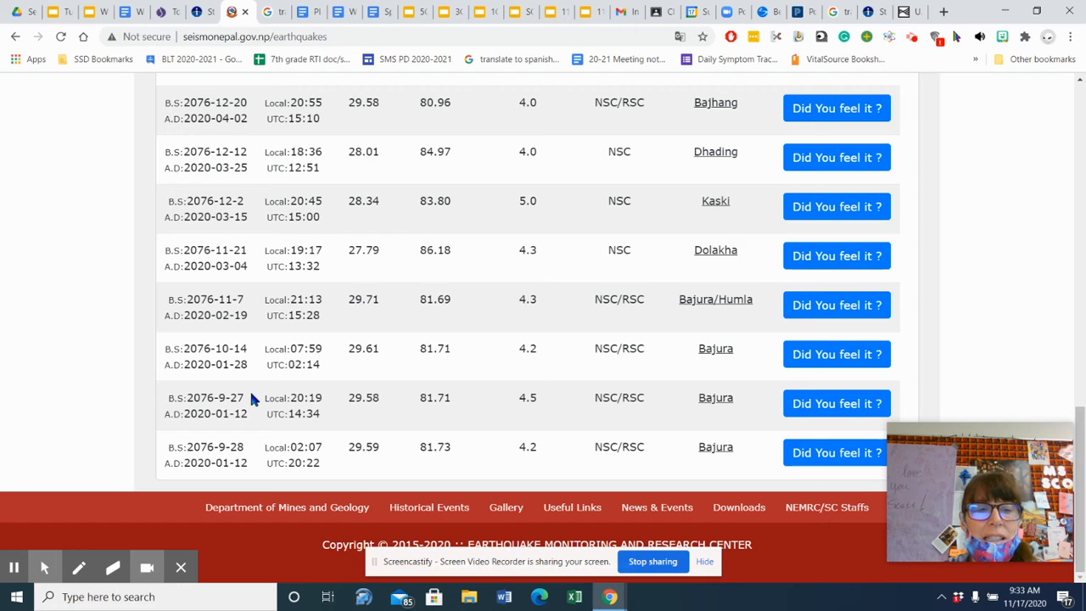
{"action": "mouse_move", "coordinate": [258, 372]}
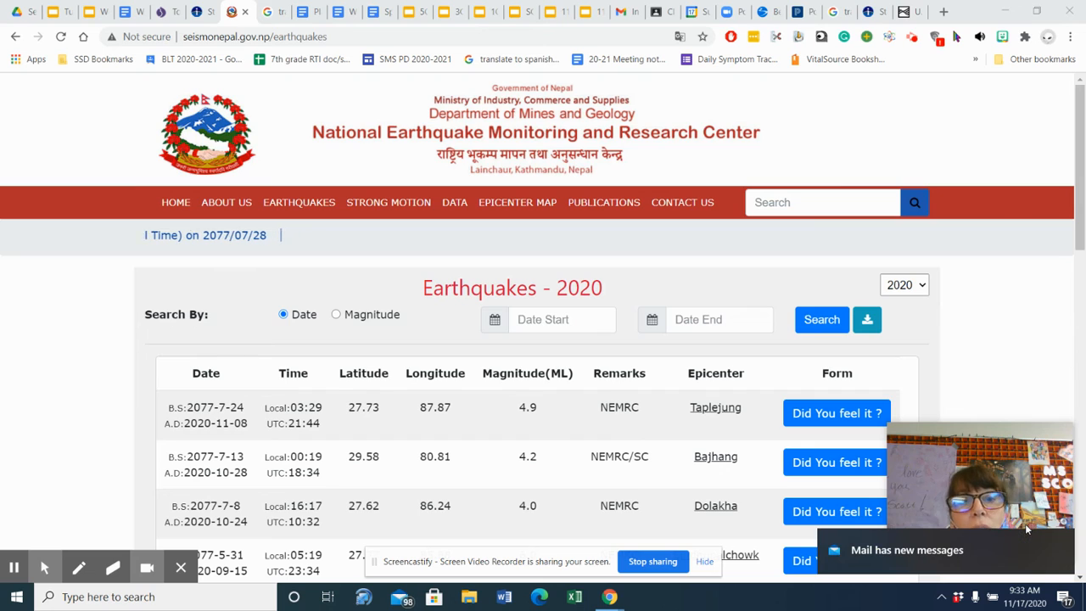
{"action": "mouse_move", "coordinate": [219, 432]}
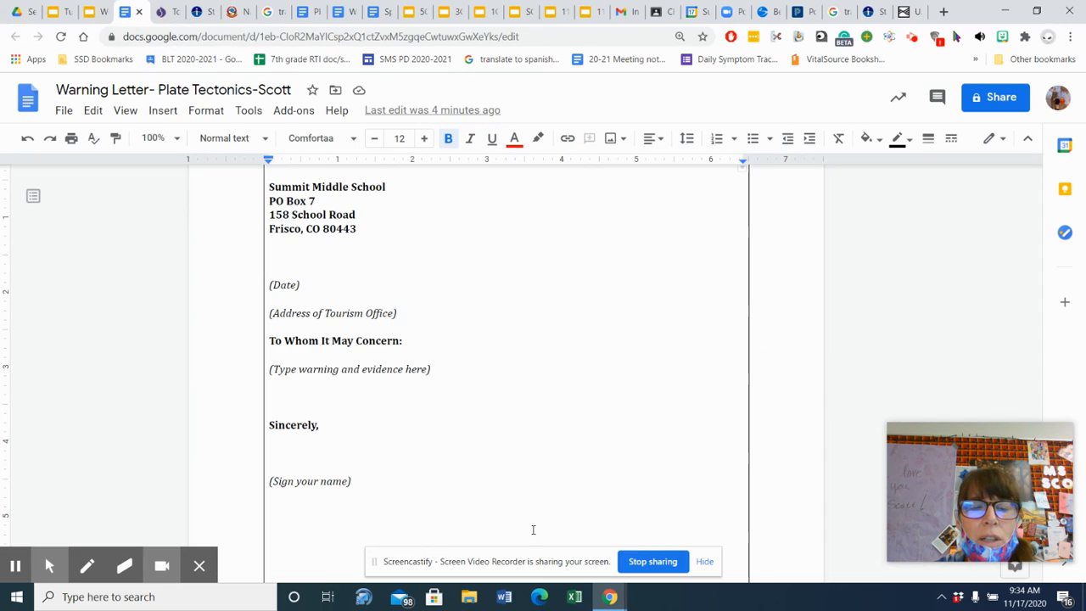
{"action": "scroll", "scroll_direction": "down", "scroll_amount": 3}
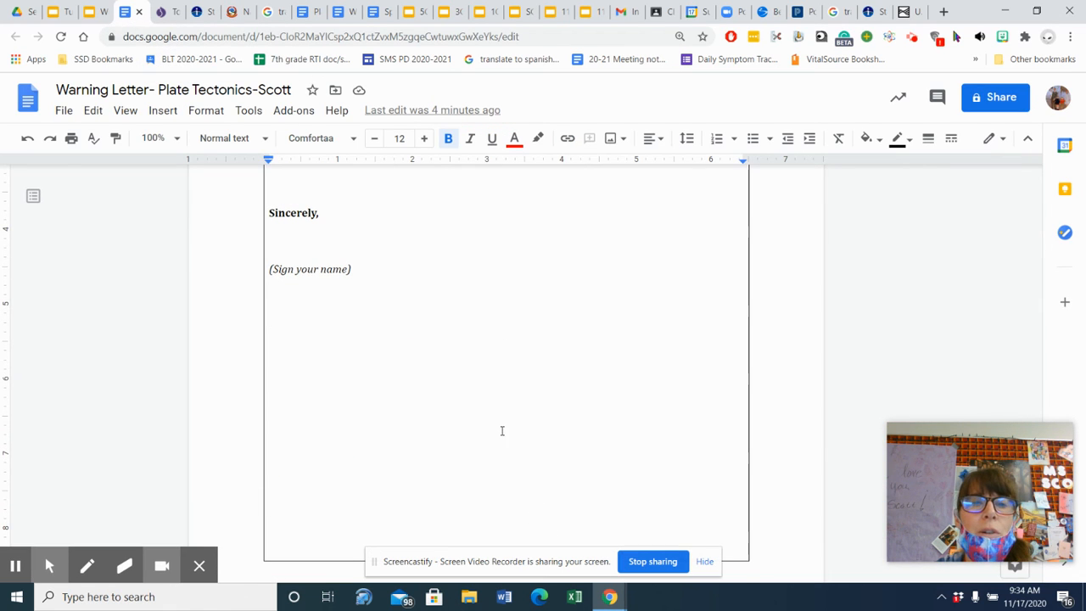